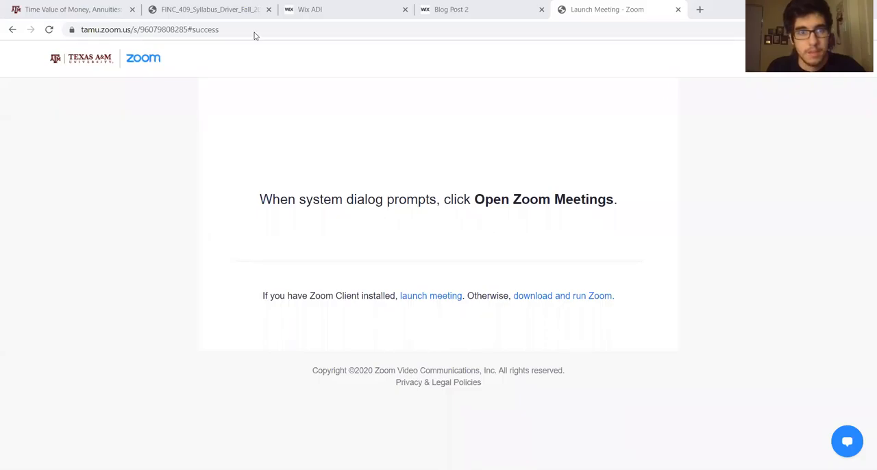
# Switch to the browser tab showing the published 'Blog Post 2'
pyautogui.click(309, 9)
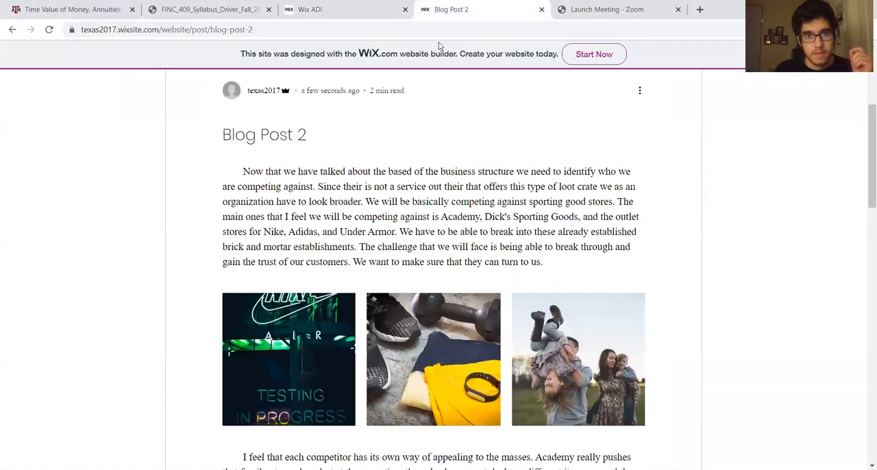
pyautogui.moveTo(373, 154)
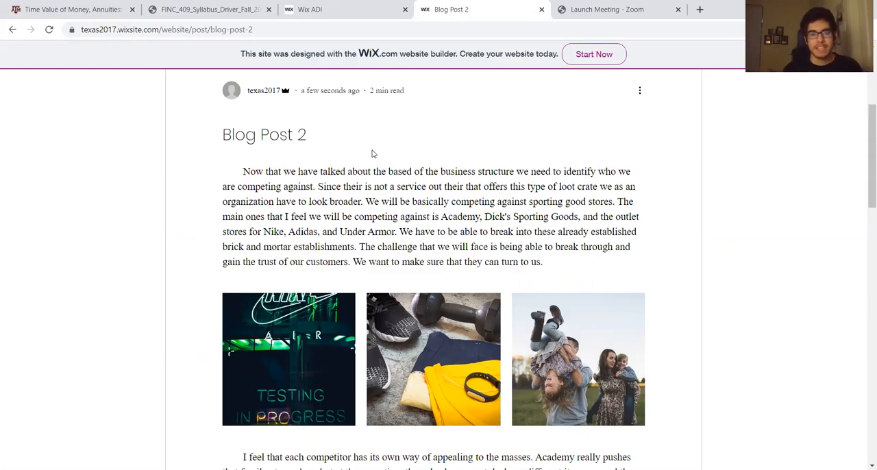
pyautogui.moveTo(464, 416)
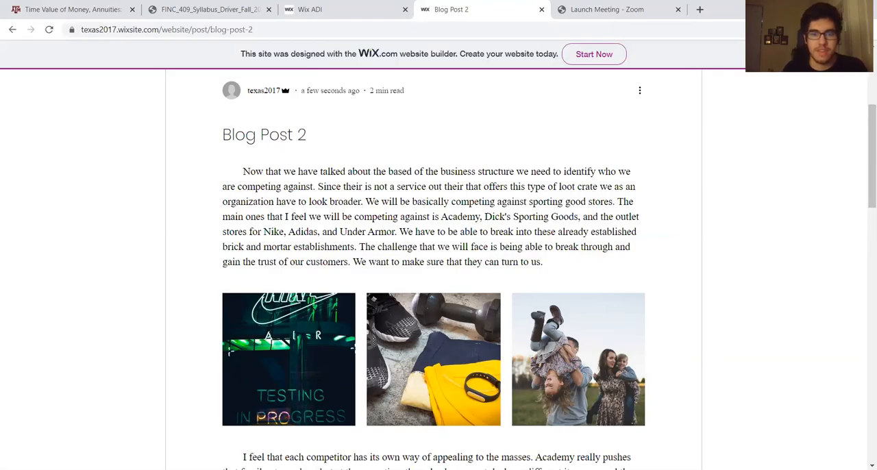
pyautogui.moveTo(494, 417)
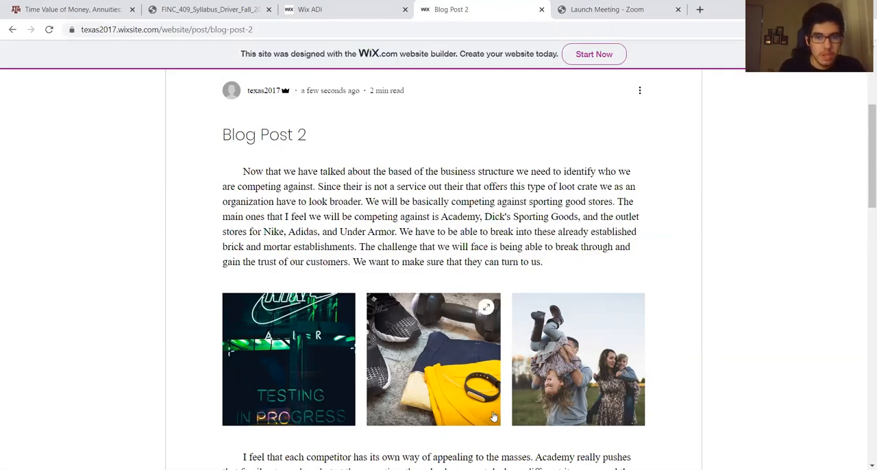
pyautogui.moveTo(478, 405)
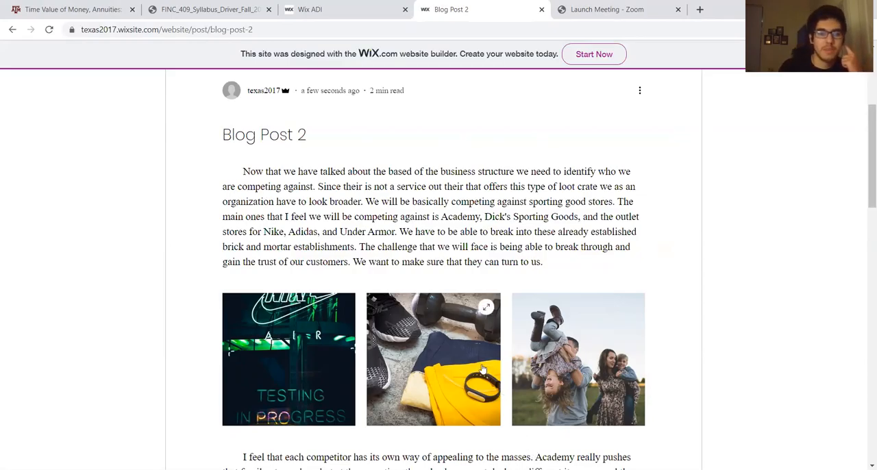
# Scroll past the photo rows to the closing marketing-strategy paragraph
pyautogui.scroll(-3)
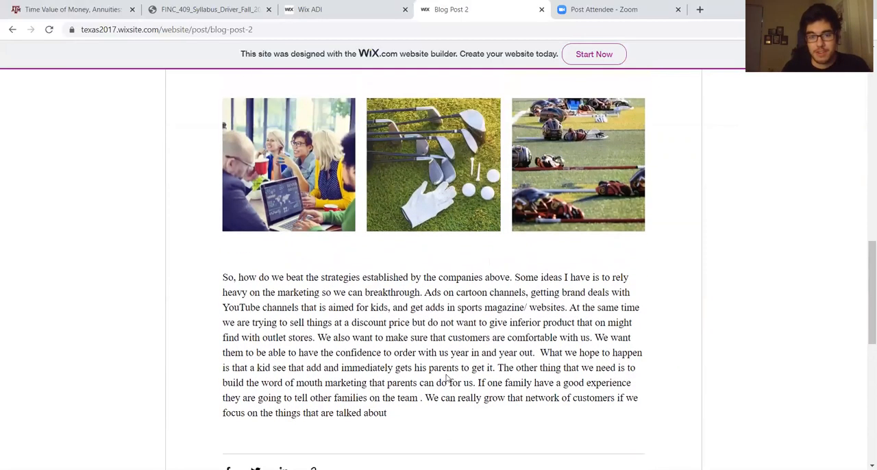
pyautogui.scroll(3)
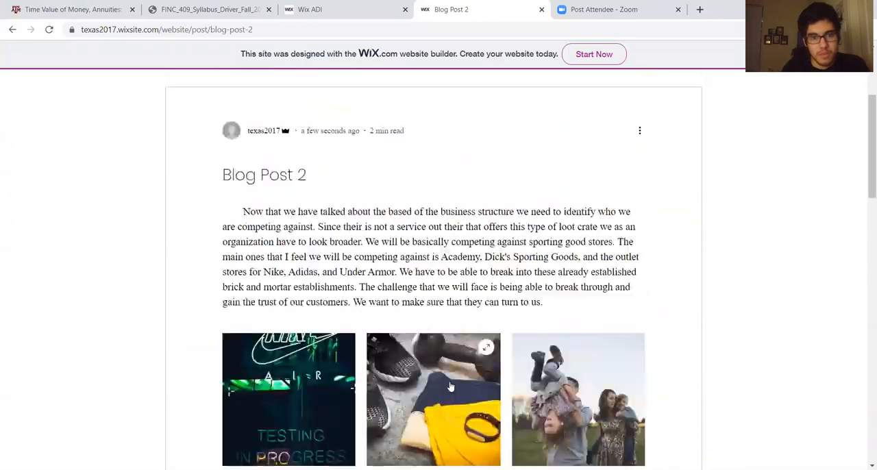
pyautogui.scroll(-3)
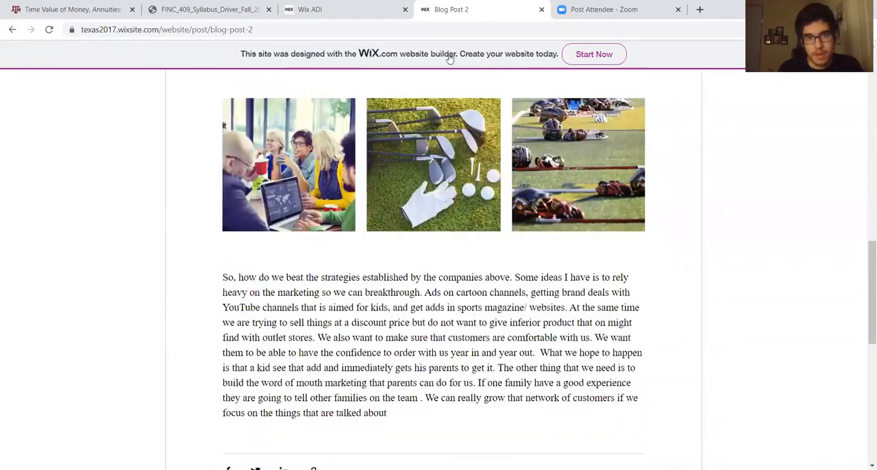